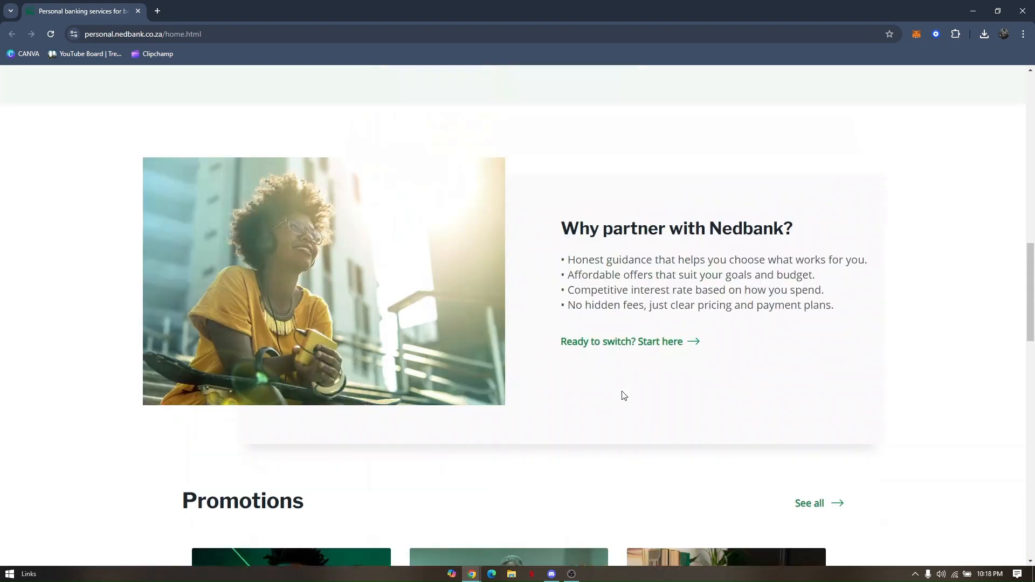
pyautogui.scroll(3)
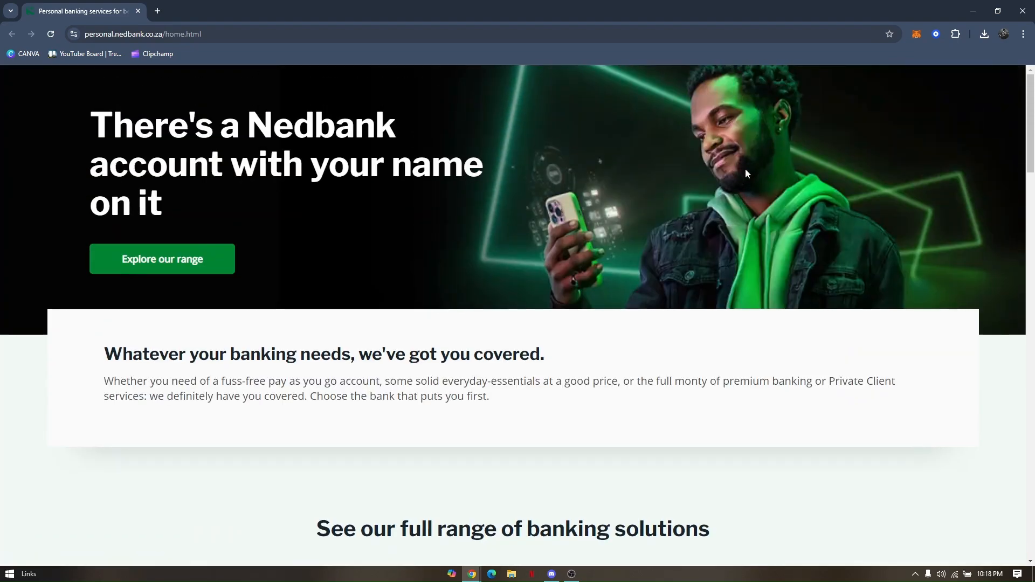
pyautogui.scroll(-3)
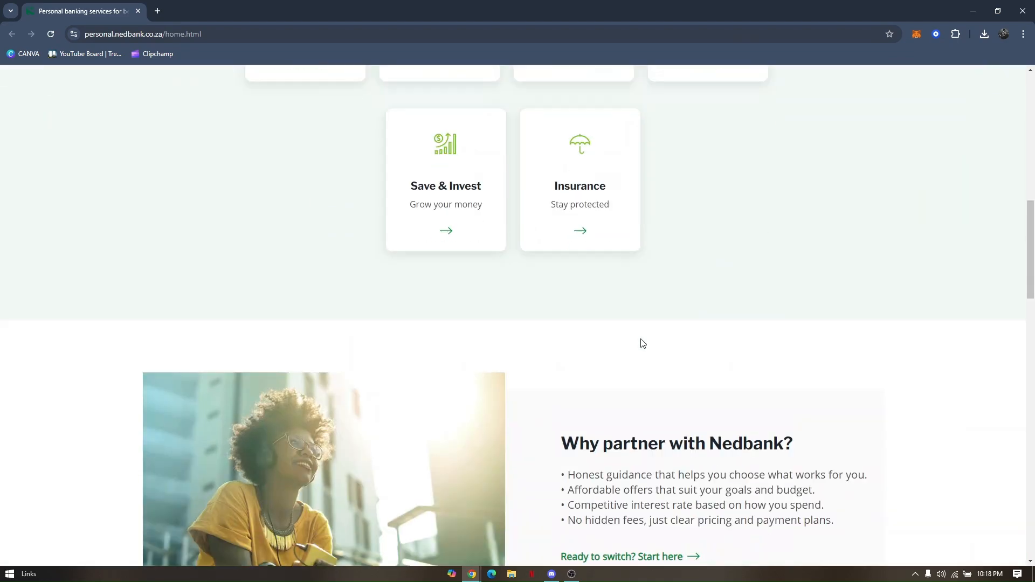
pyautogui.scroll(-3)
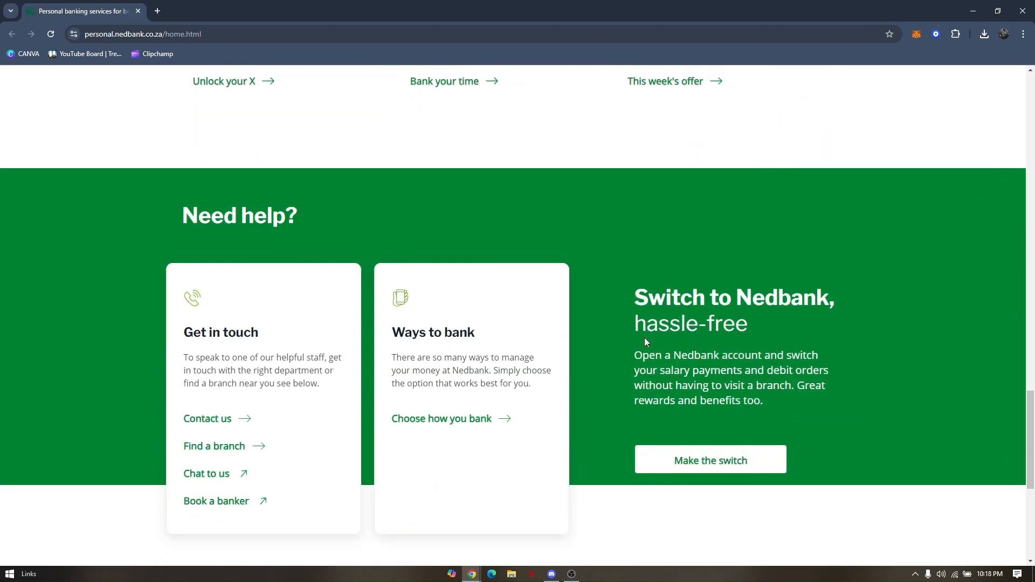
pyautogui.moveTo(620, 341)
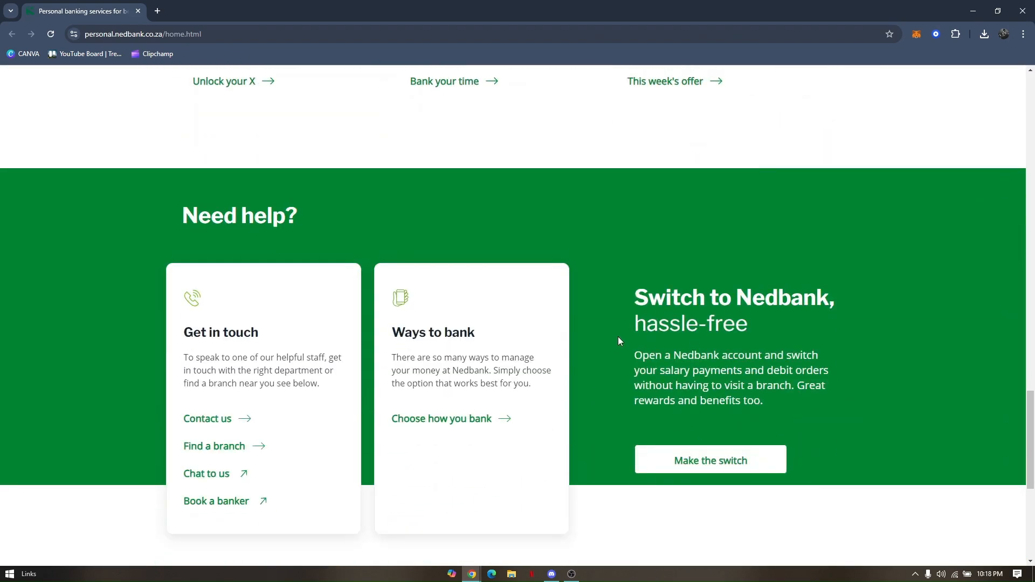
pyautogui.moveTo(611, 347)
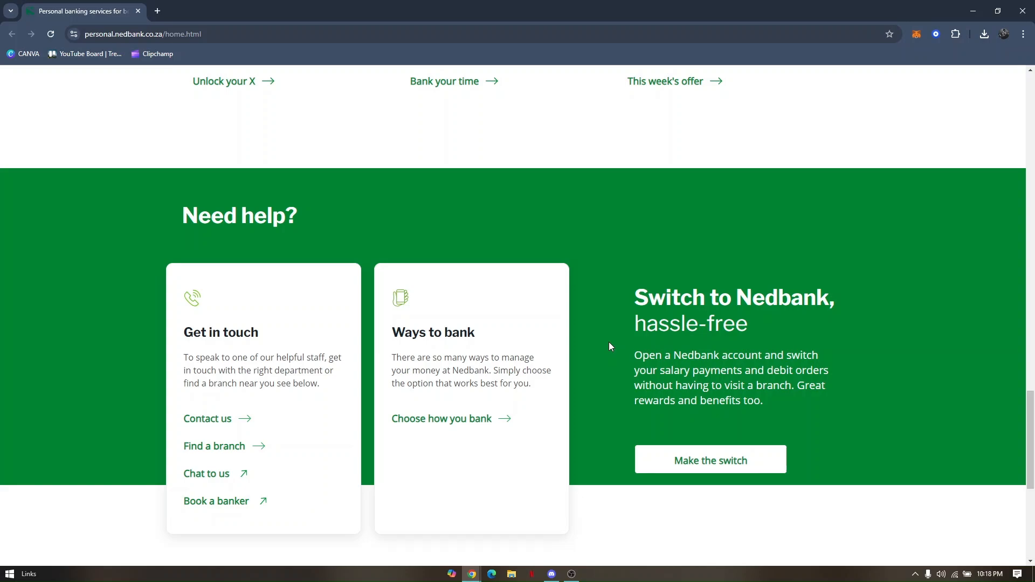
pyautogui.moveTo(602, 345)
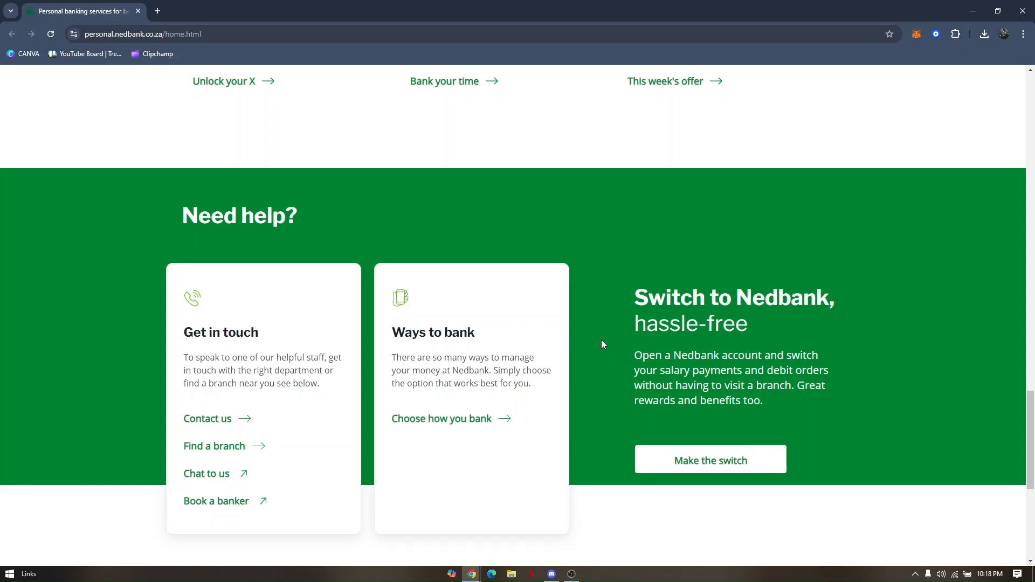
pyautogui.moveTo(599, 348)
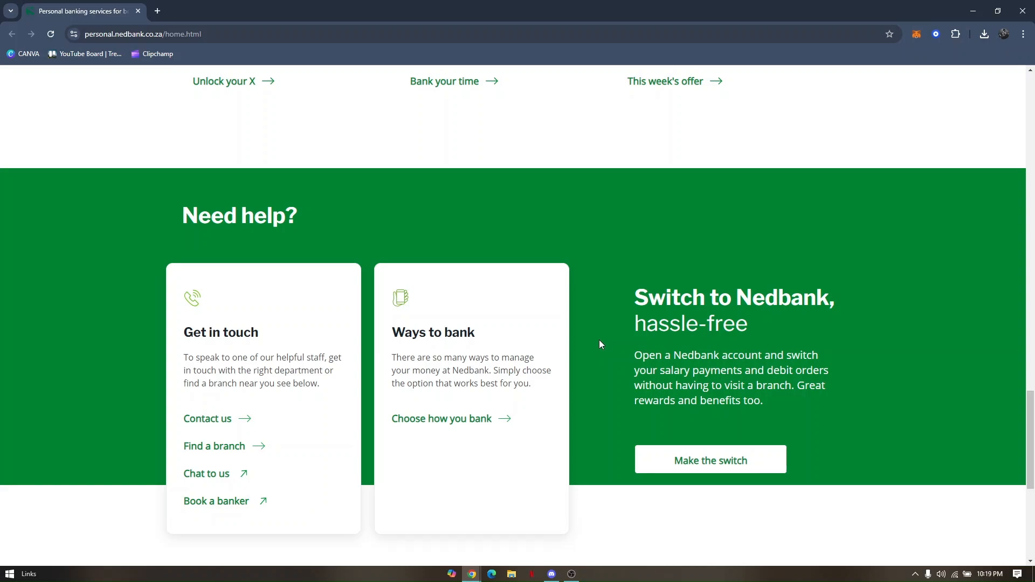
pyautogui.moveTo(591, 328)
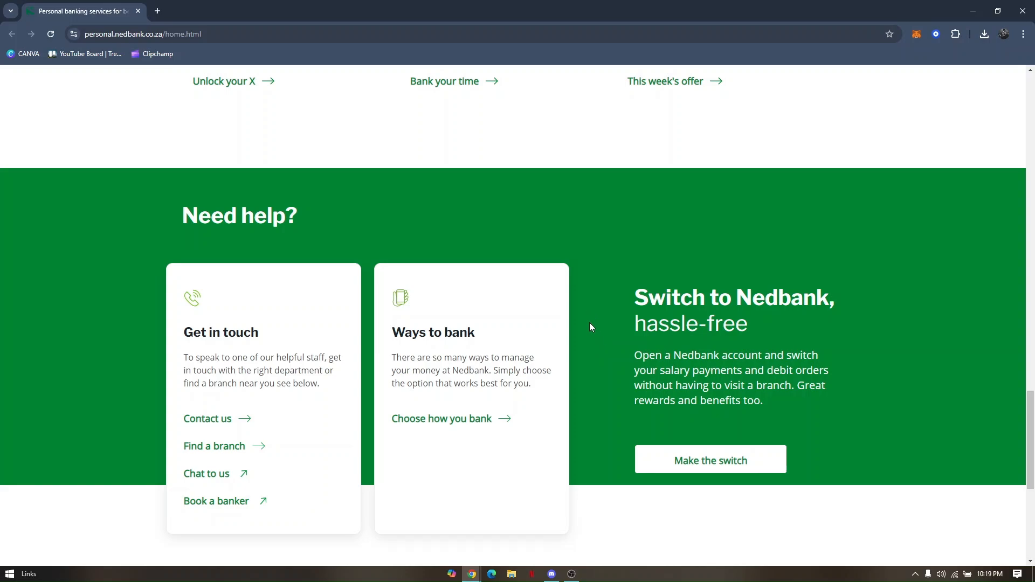